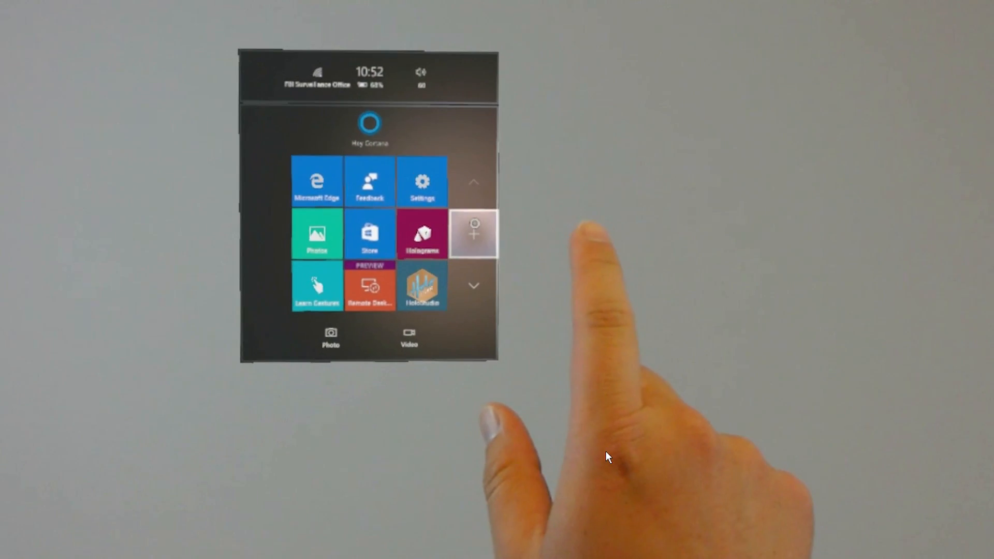
Launch Settings from Start and go to the Time category's Date and time page.
{"action": "left_click", "coordinate": [472, 233]}
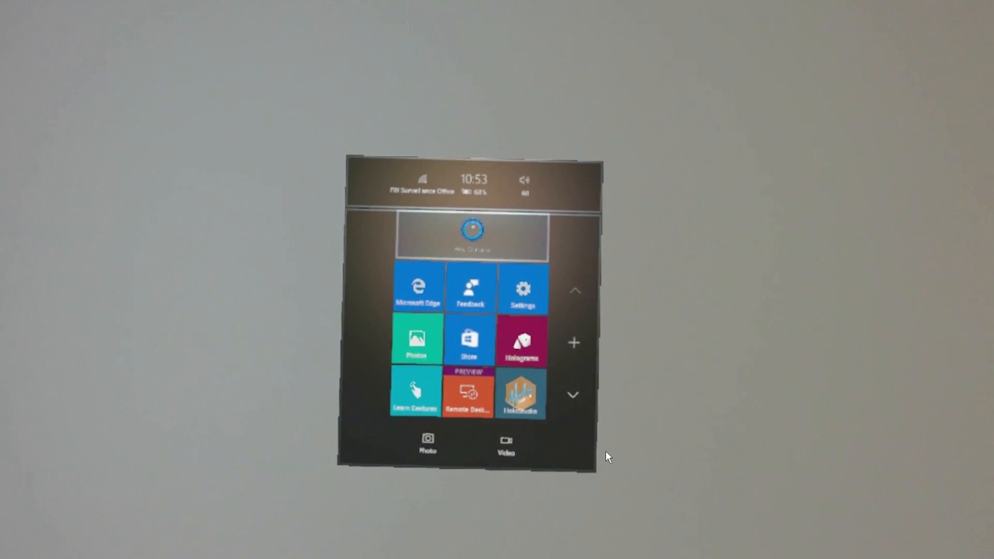
{"action": "left_click", "coordinate": [522, 289]}
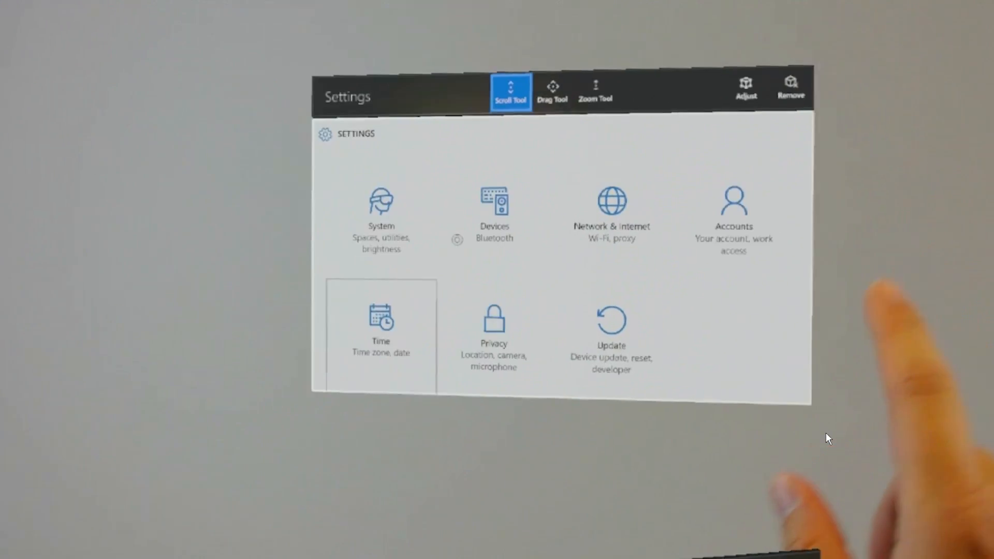
{"action": "left_click", "coordinate": [382, 330]}
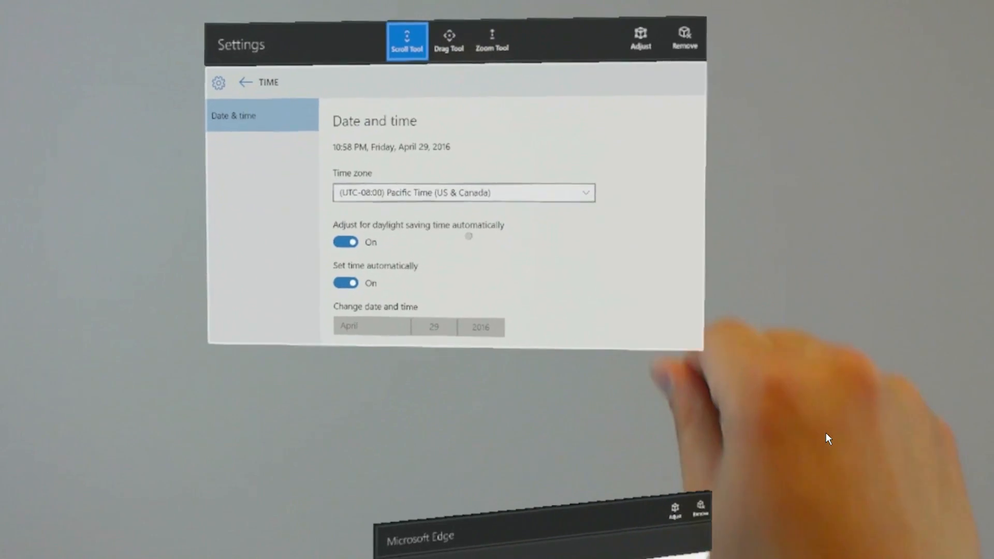